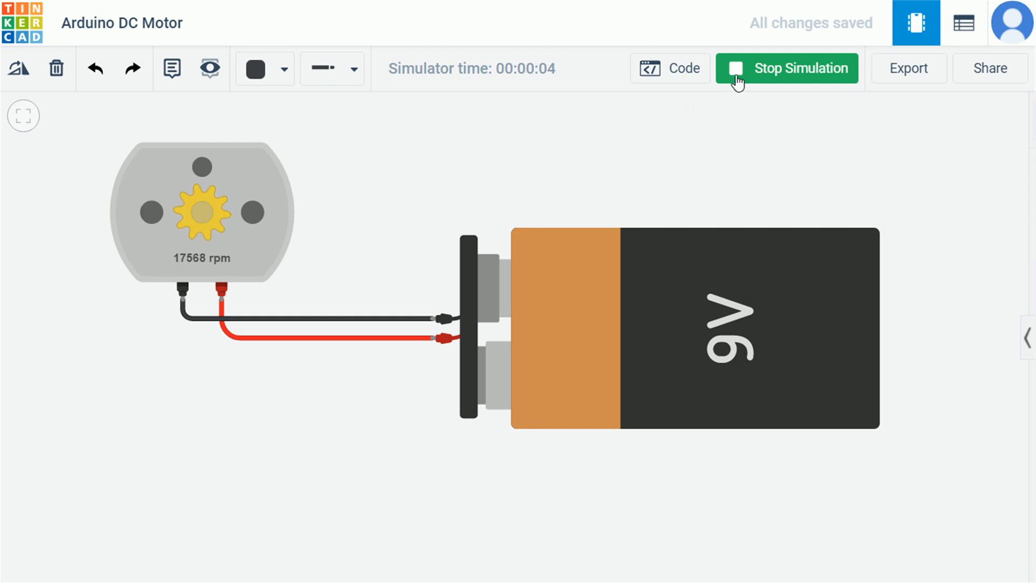
- Stop the battery-driven motor simulation and start it again
click(787, 68)
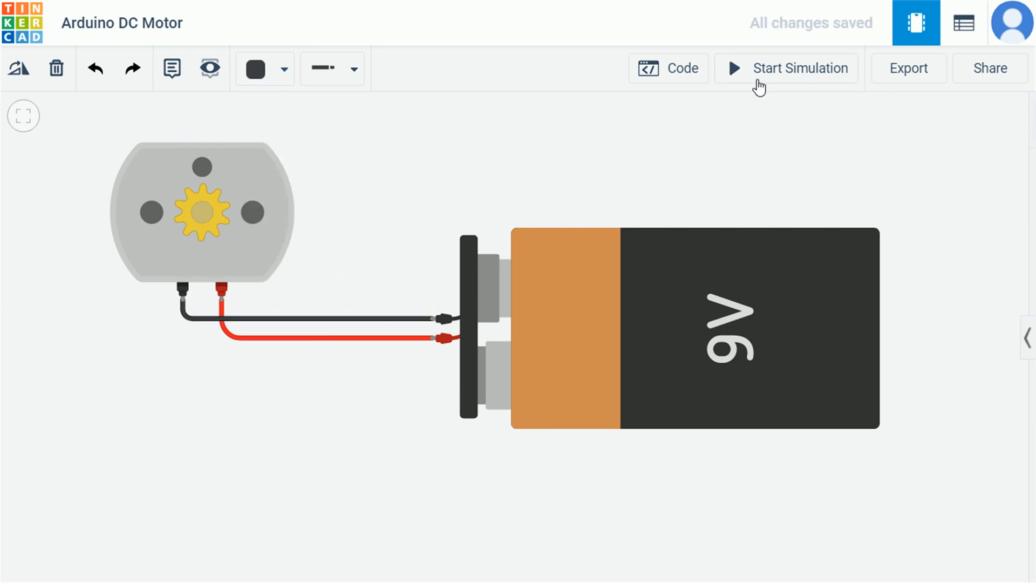
click(787, 68)
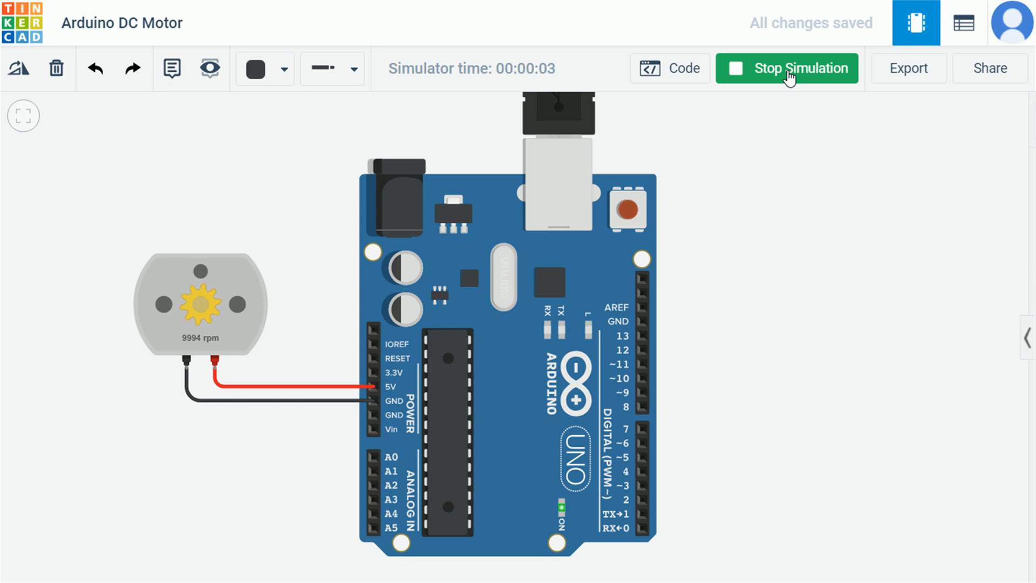
- Stop the 5V-and-GND motor run and bring up the components panel
click(787, 68)
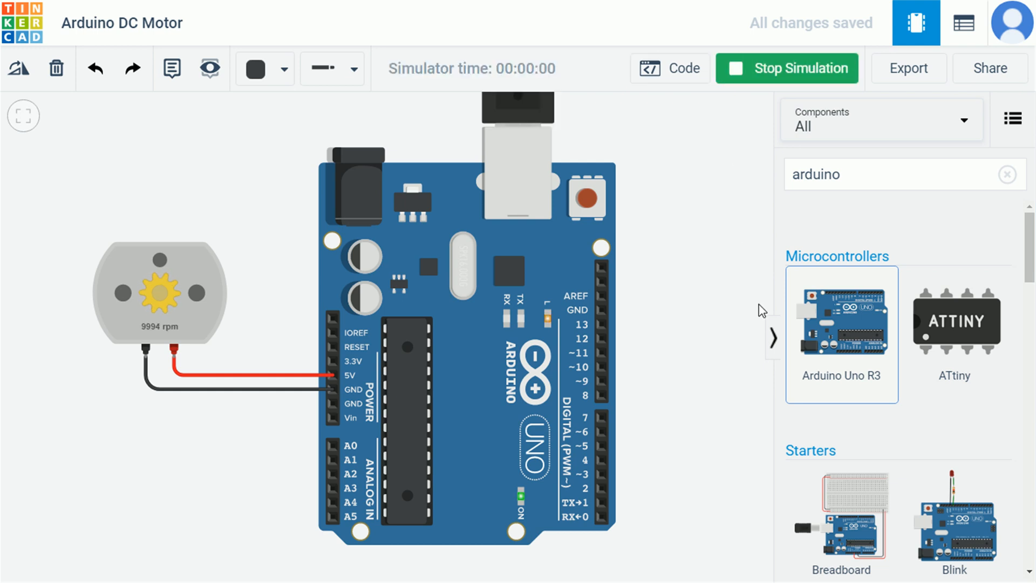
click(773, 337)
text(potentiometer)
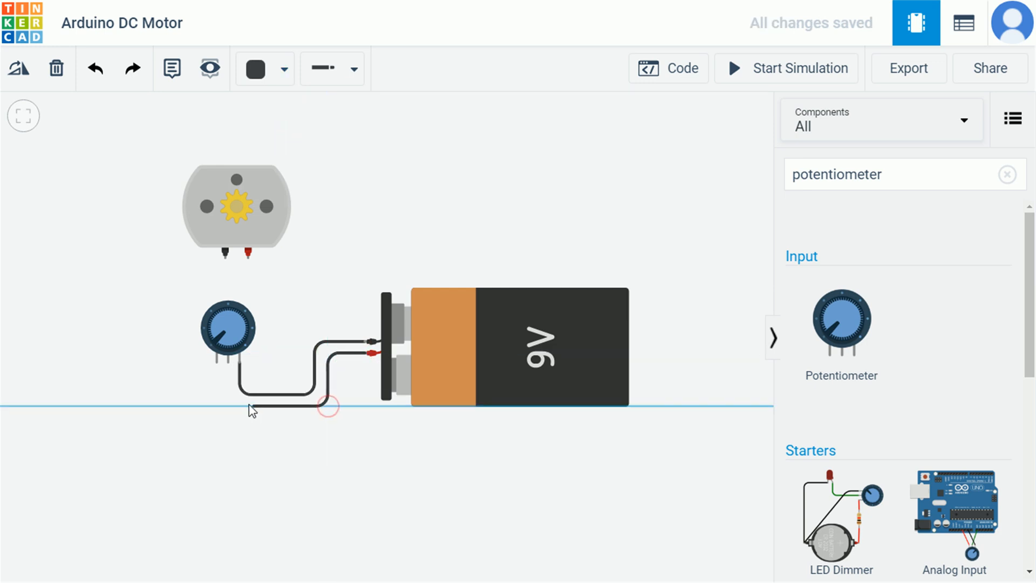
- Route the battery's black wire to the potentiometer and the motor's red wire to its wiper
click(328, 406)
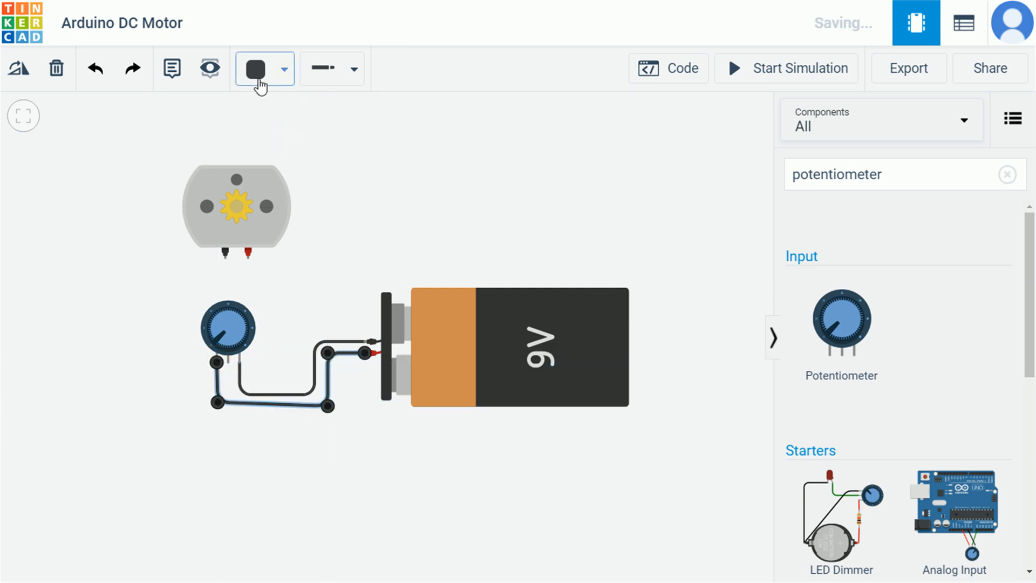
click(256, 68)
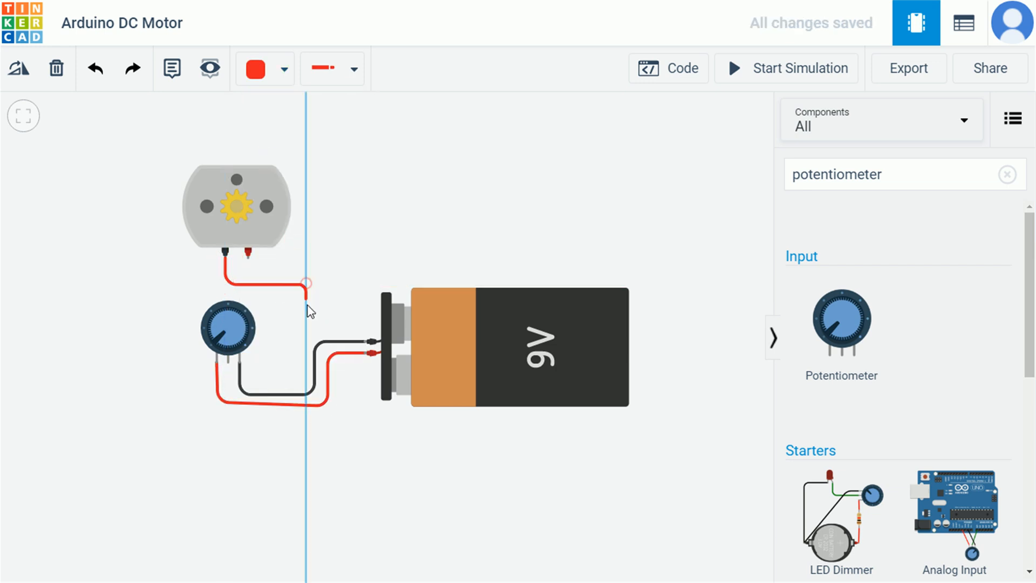
click(302, 342)
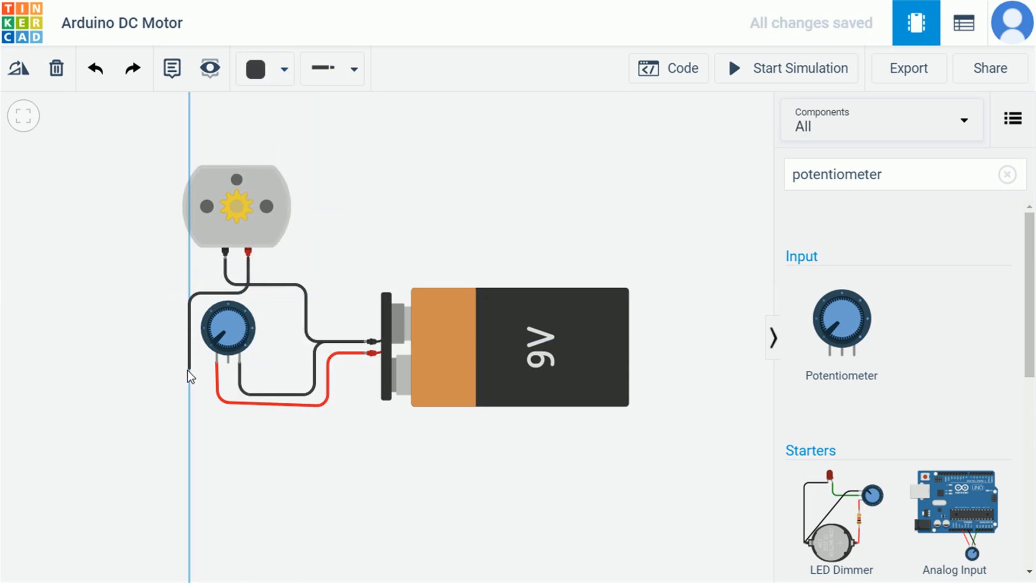
mouse_move(230, 367)
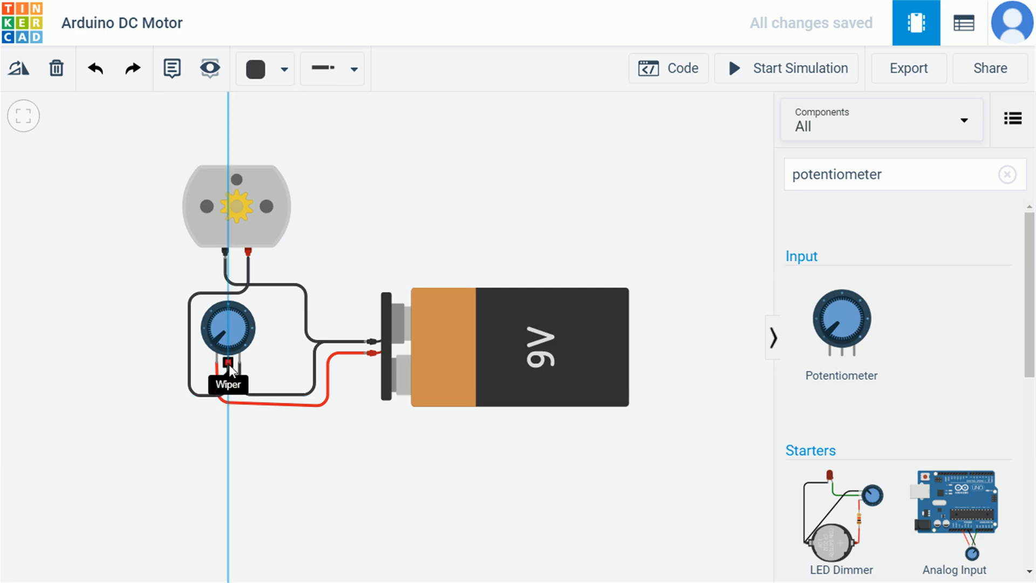
click(284, 68)
text(ardu)
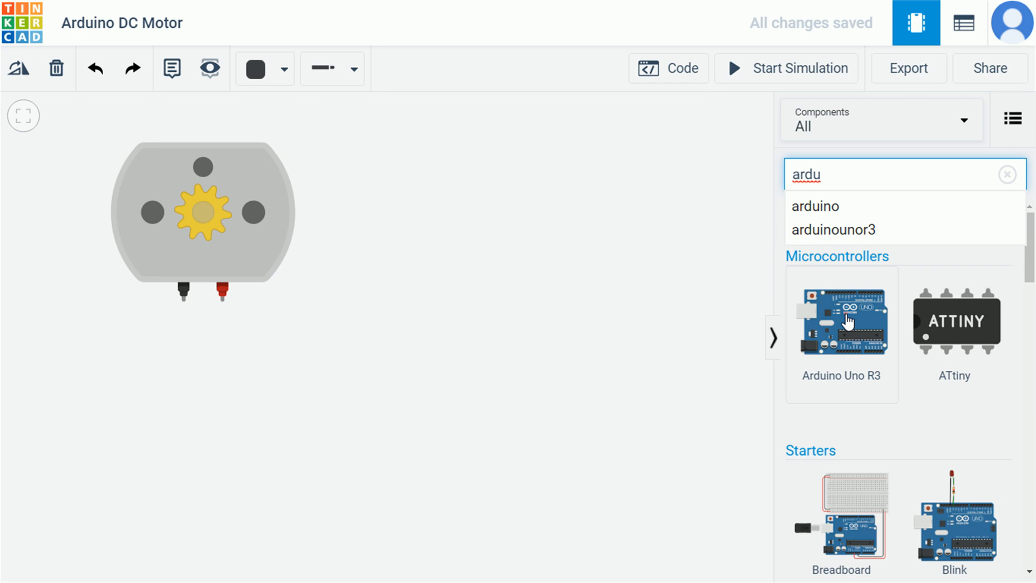
- Place an Arduino Uno R3 and wire the motor's black lead to GND, red lead to pin 3
click(841, 319)
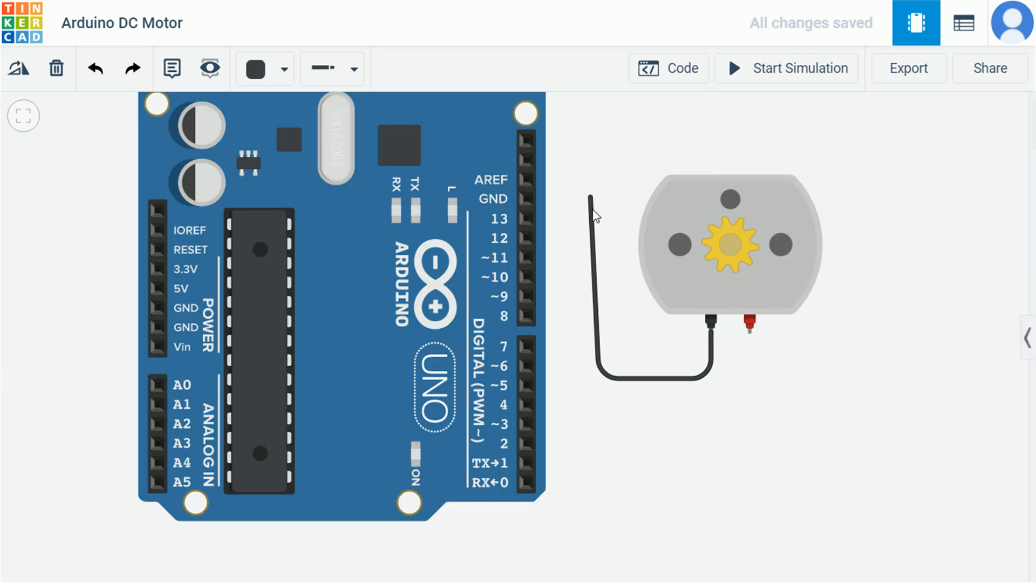
click(528, 199)
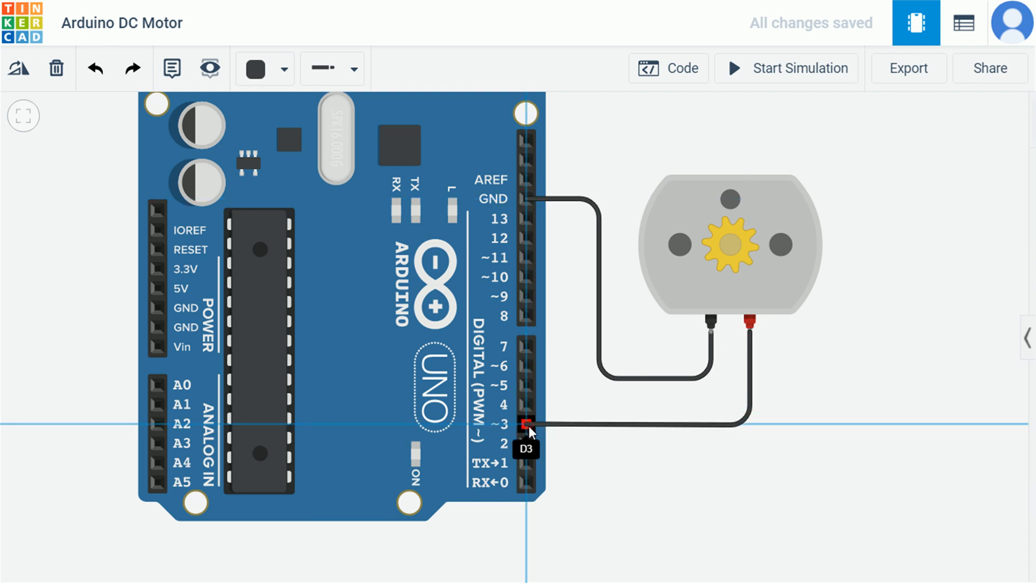
click(668, 68)
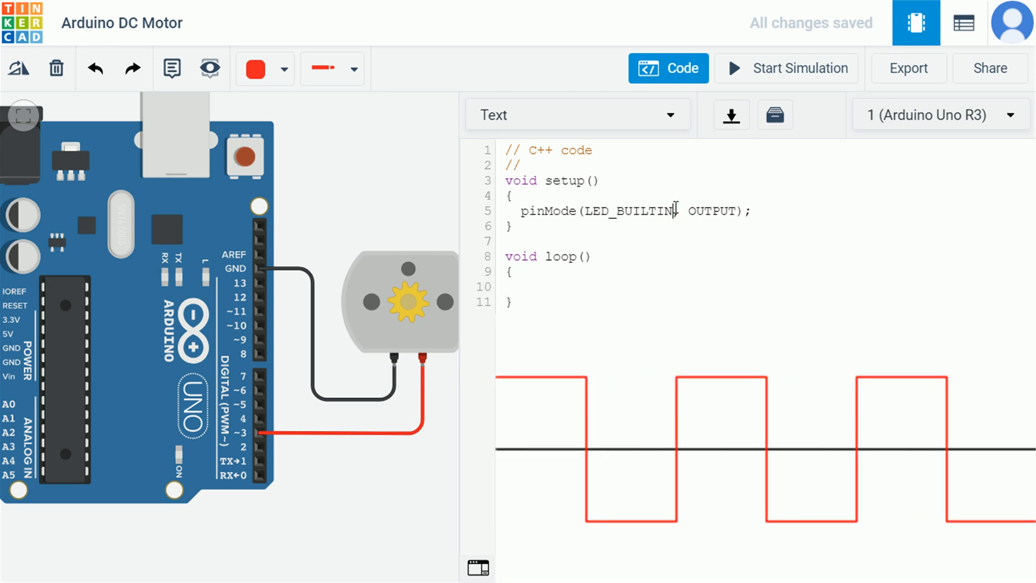
- Change the pinMode call from LED_BUILTIN to pin 3
key(Backspace)
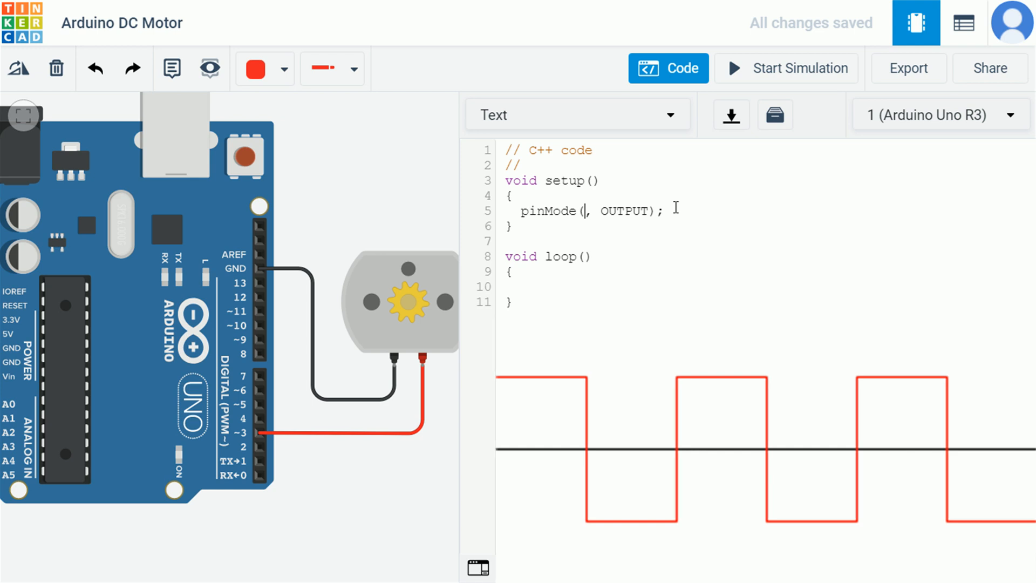
text(3)
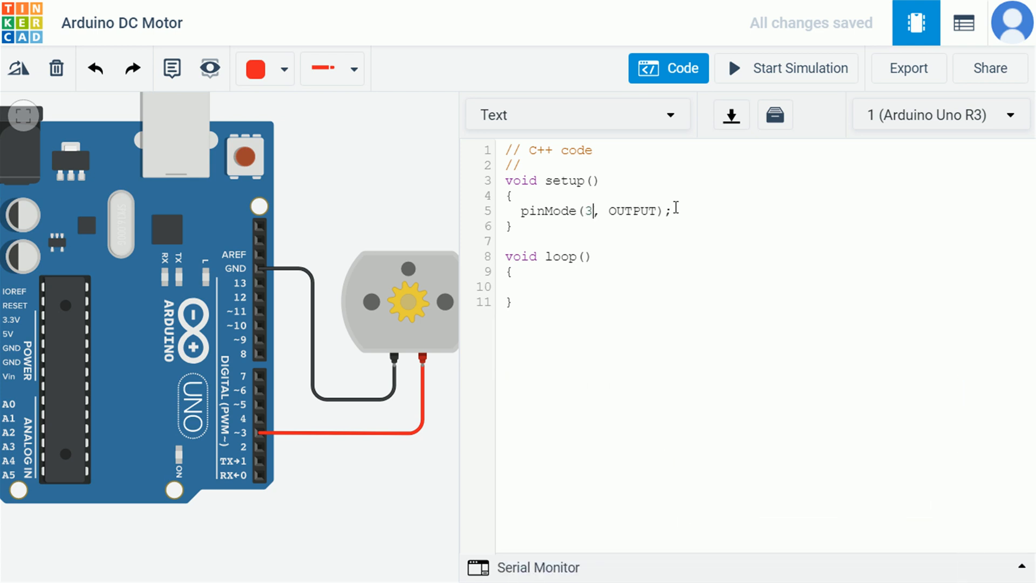
- Write digitalWrite(3,HIGH/LOW) with 1000 ms delays in loop() and run the simulation
click(514, 272)
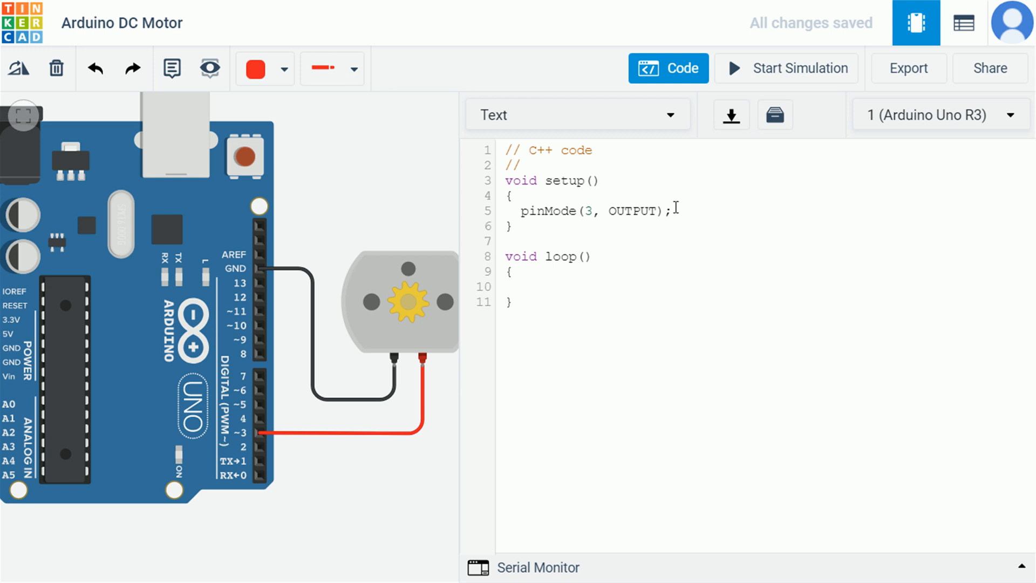
text(digitalWri)
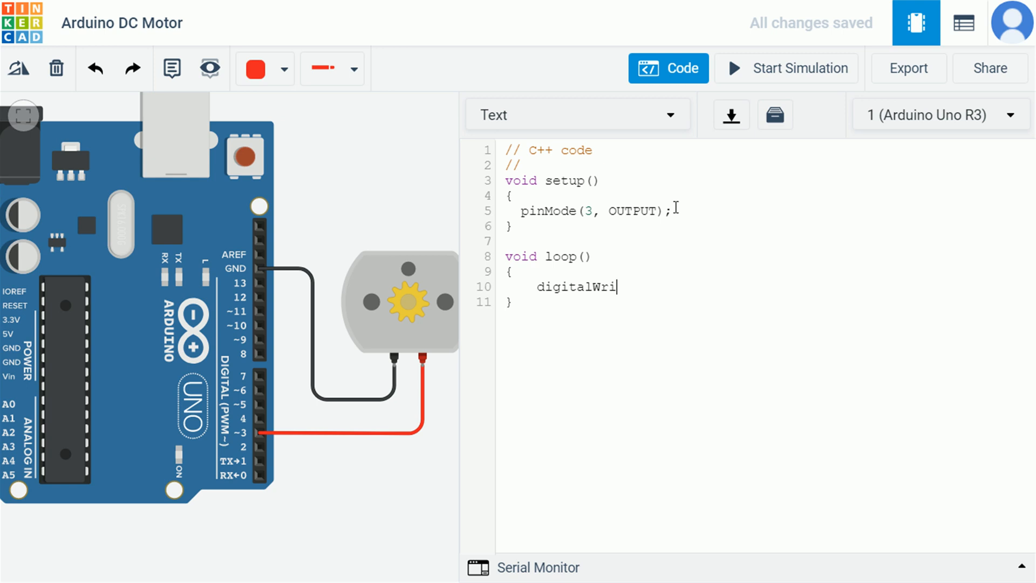
text(te(3,HIGH);)
text(delay()
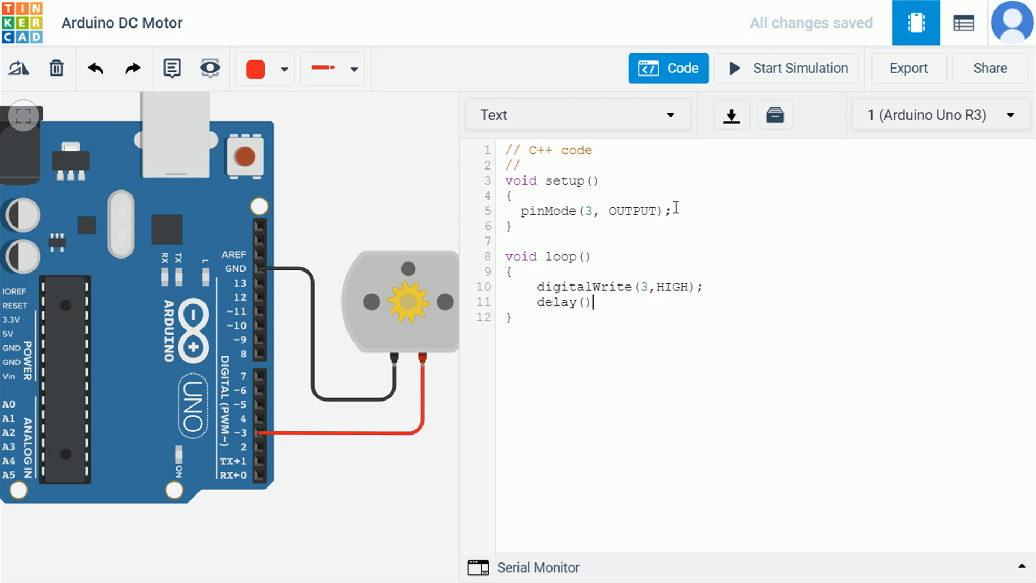
text(1000)
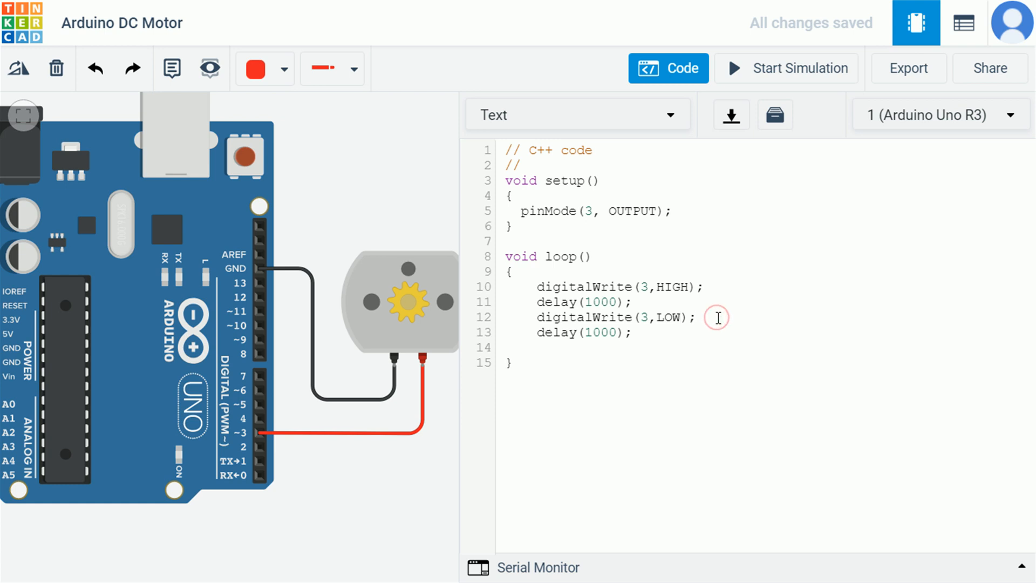
click(785, 68)
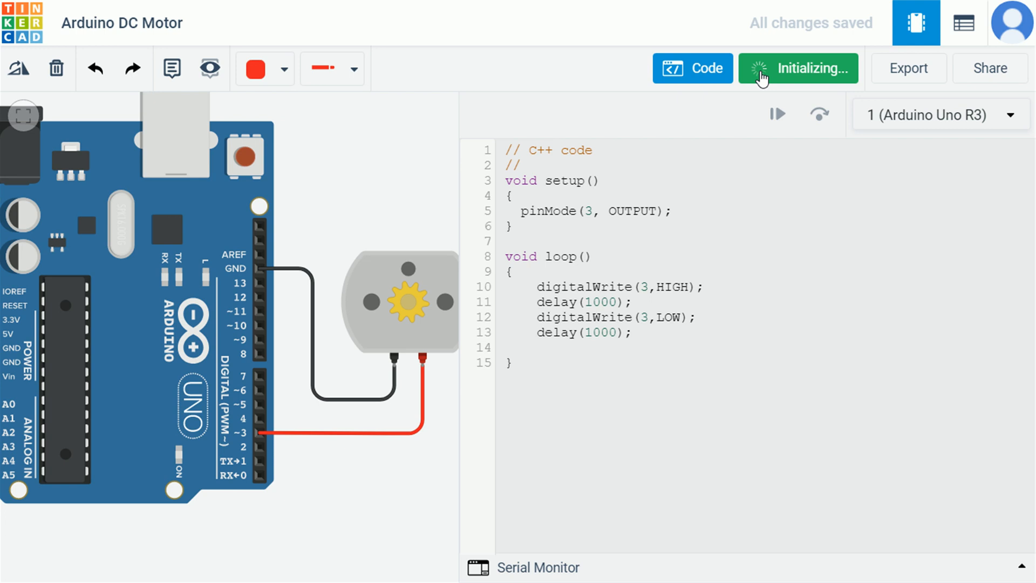
- Restart the simulation with the code panel closed so the pin-3 motor spins
click(798, 68)
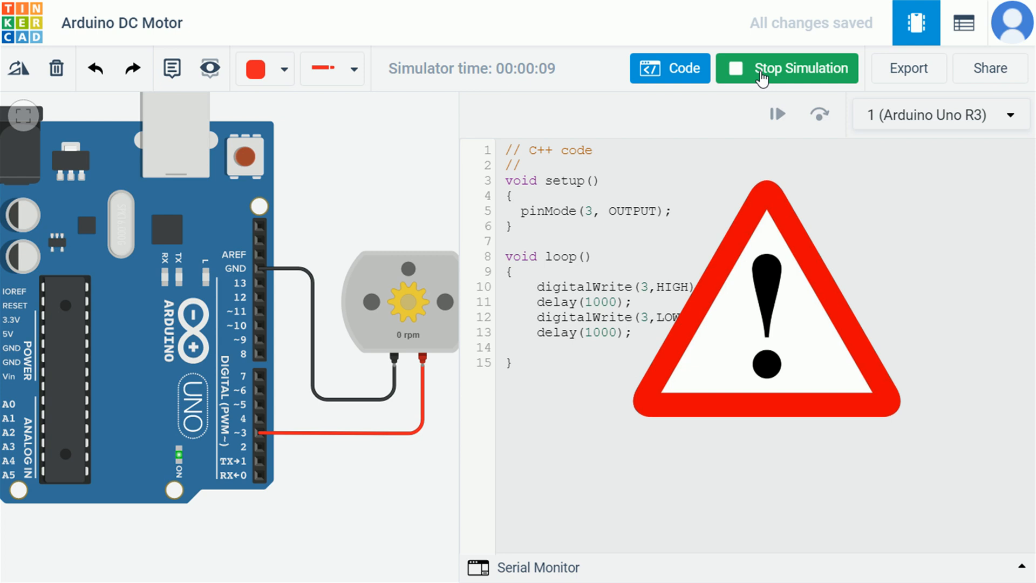
click(786, 68)
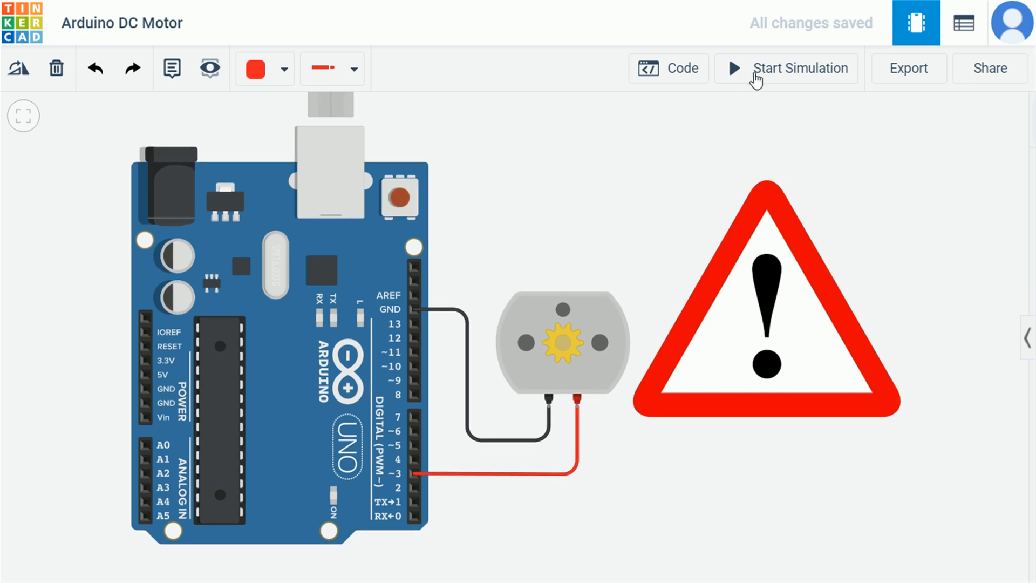
click(784, 67)
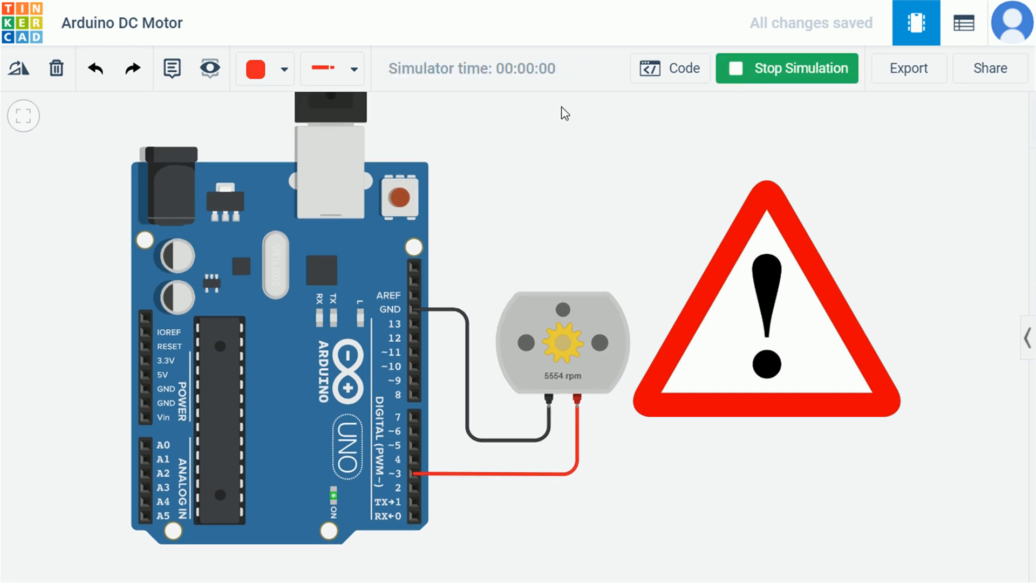